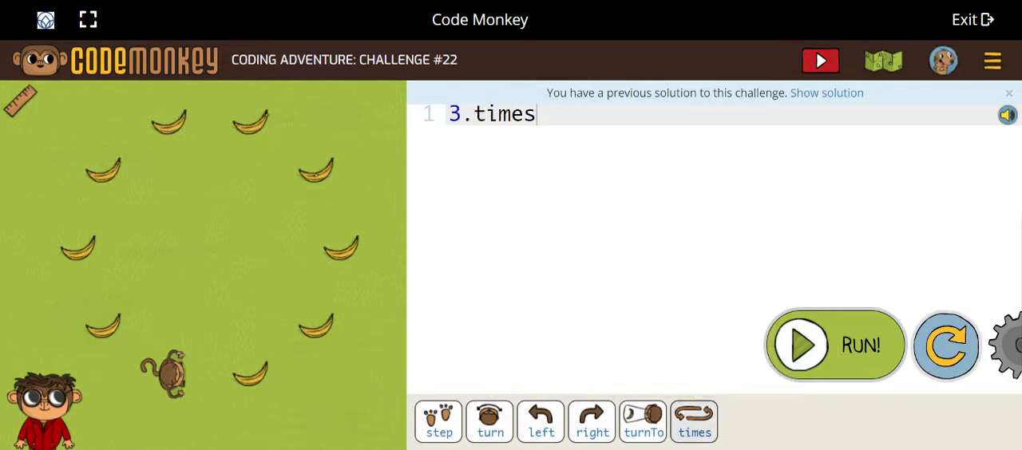
Step: Change the loop from 3.times to 9.times with an empty body line below
type("->")
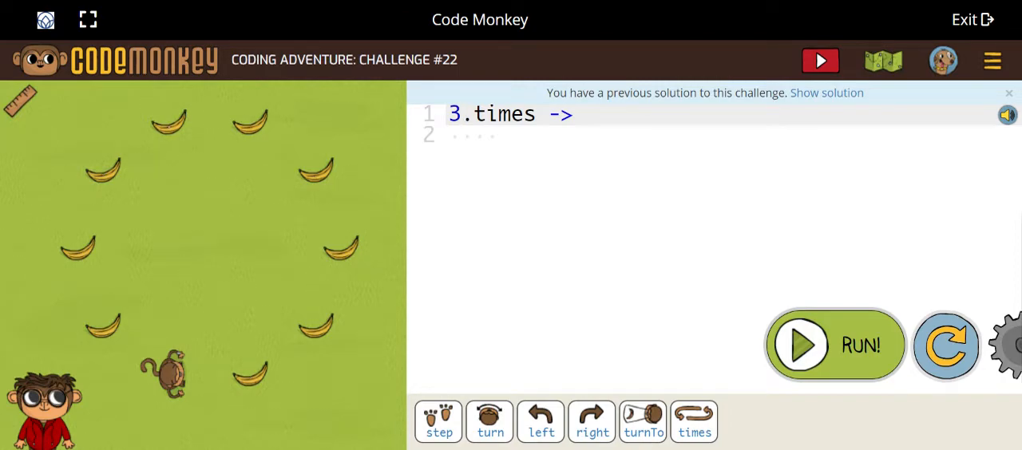
key("Backspace")
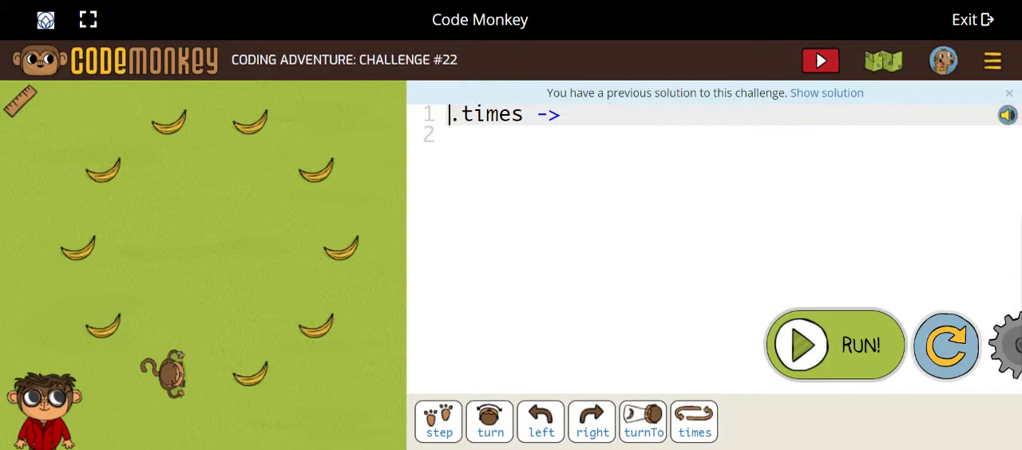
type("9")
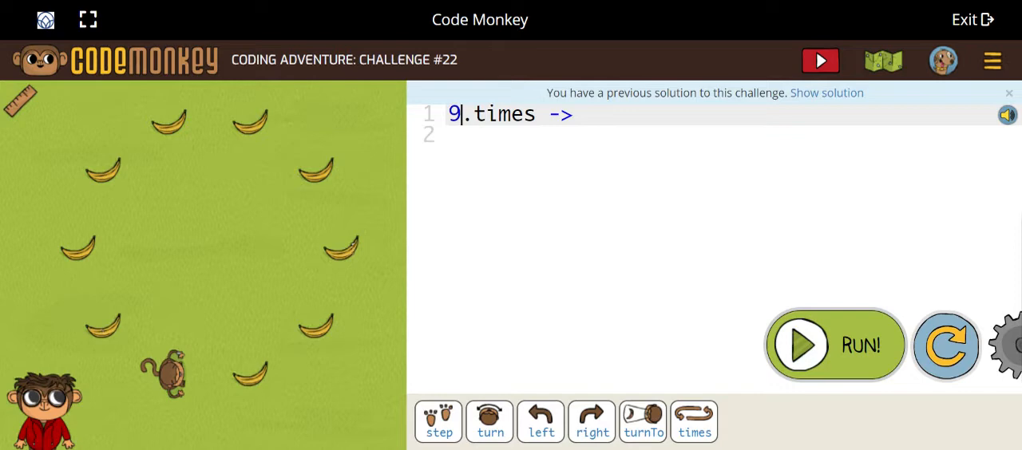
Step: Add 'step 6' as the first command inside the loop body
key("Return")
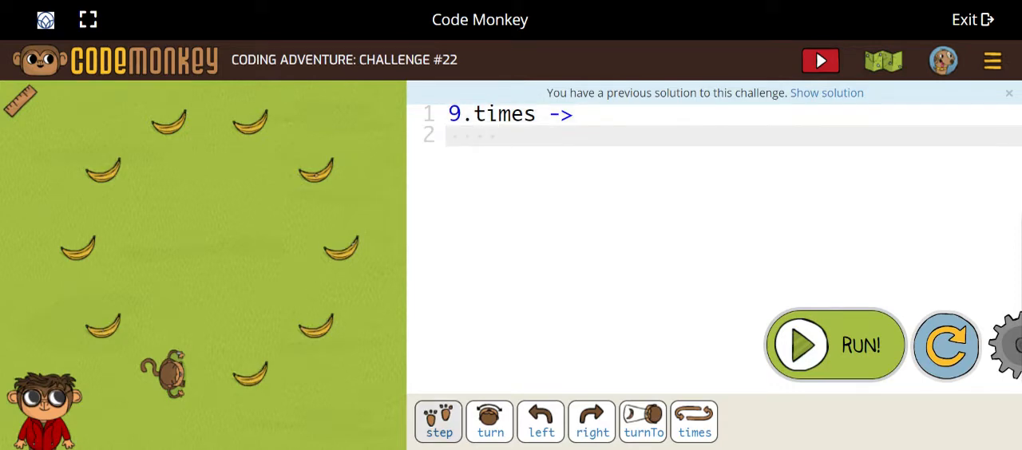
type("step 6")
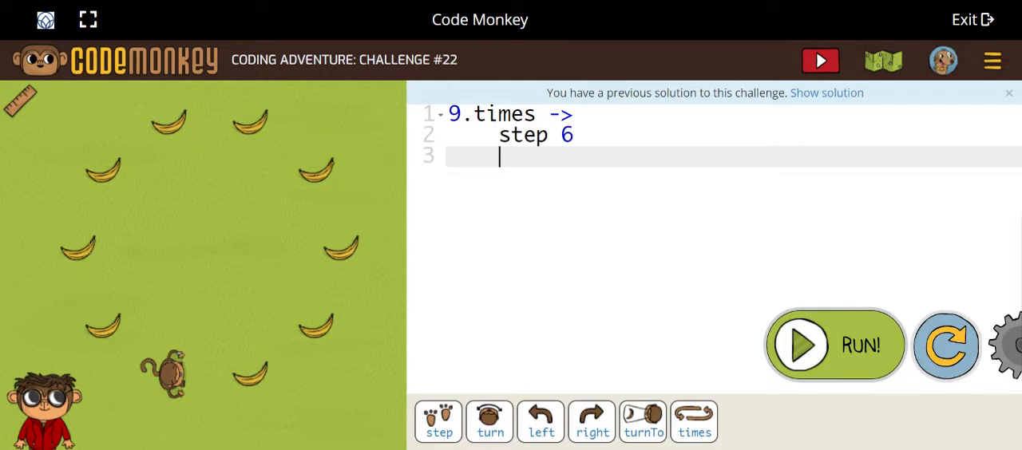
mouse_move(541, 421)
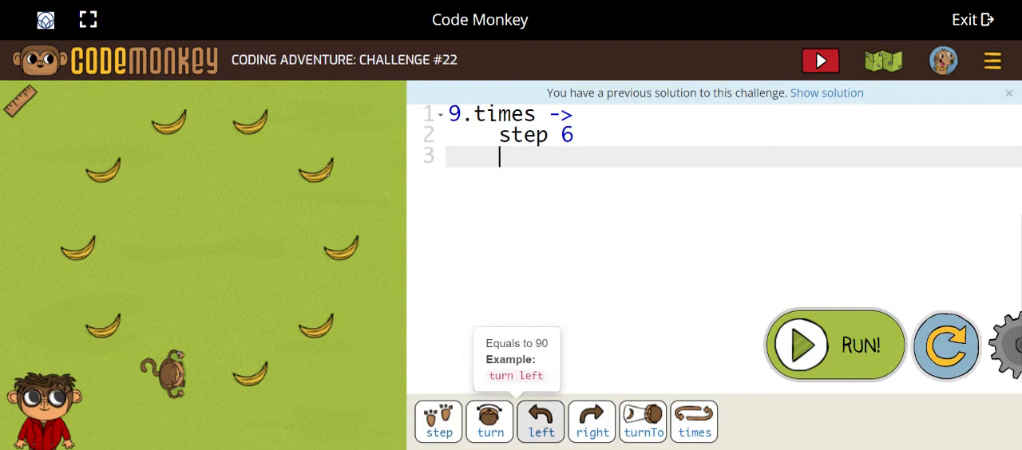
Step: Add 'turn 36' after 'step 6' in the loop body
left_click(489, 421)
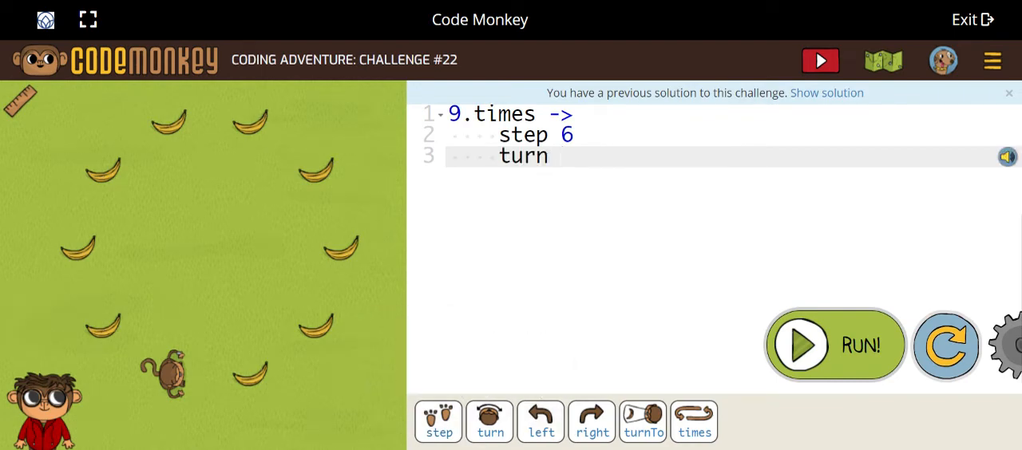
type("3")
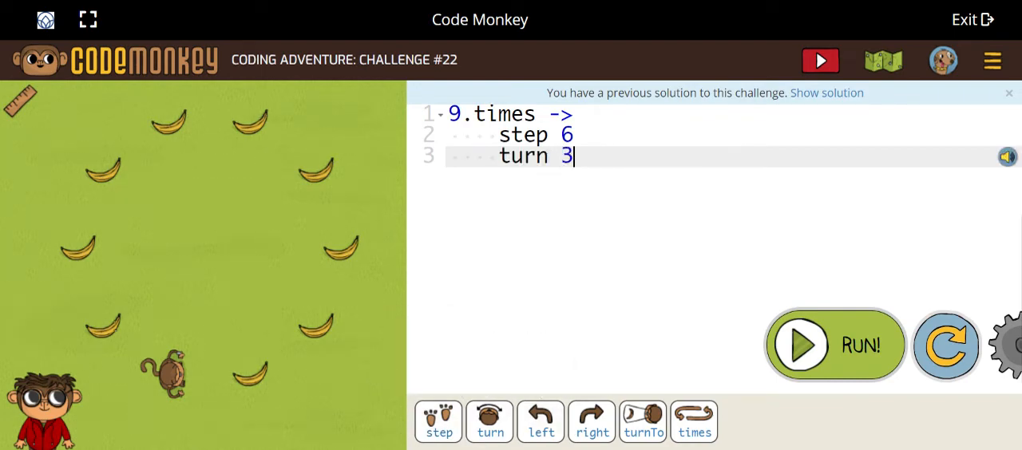
type("6")
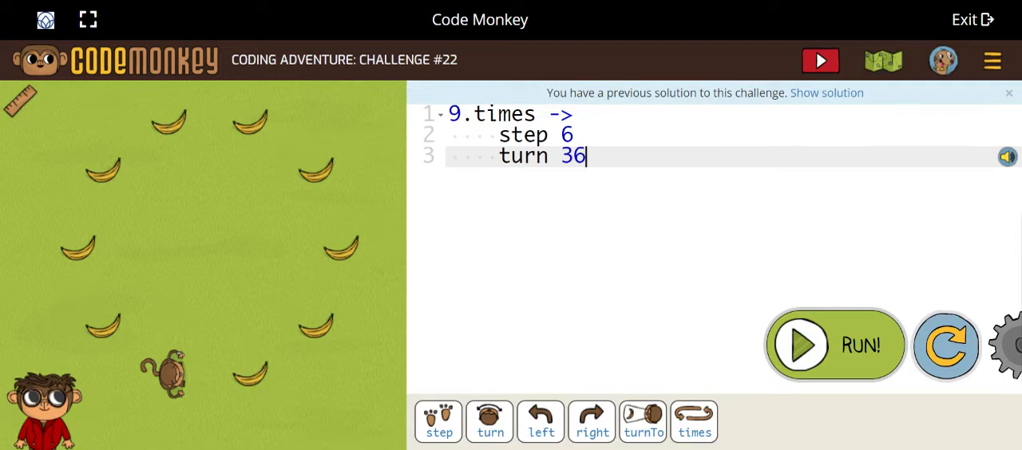
mouse_move(836, 345)
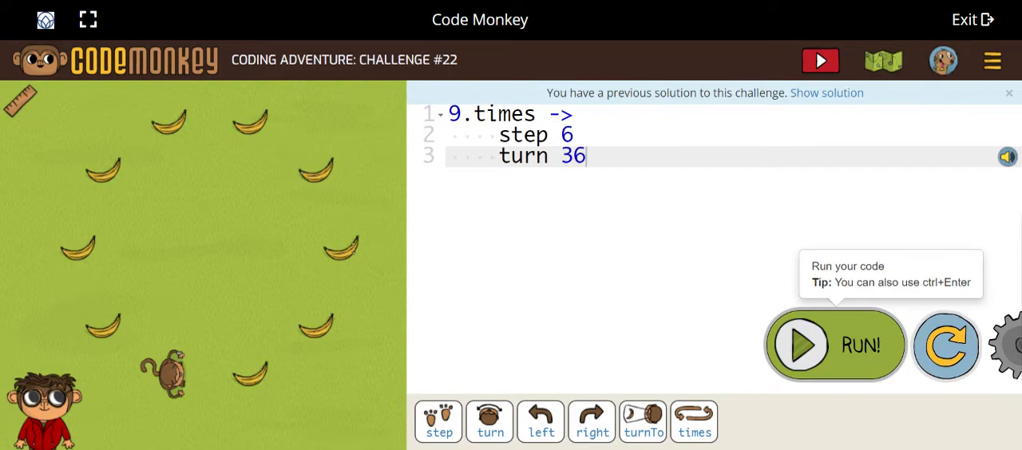
Step: Run the nine-times step-and-turn loop to collect all 9 bananas
left_click(835, 345)
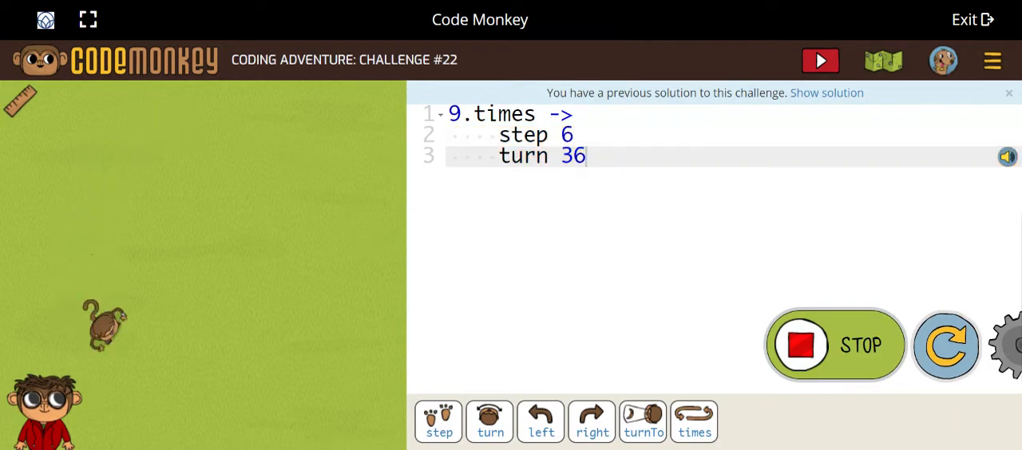
left_click(821, 60)
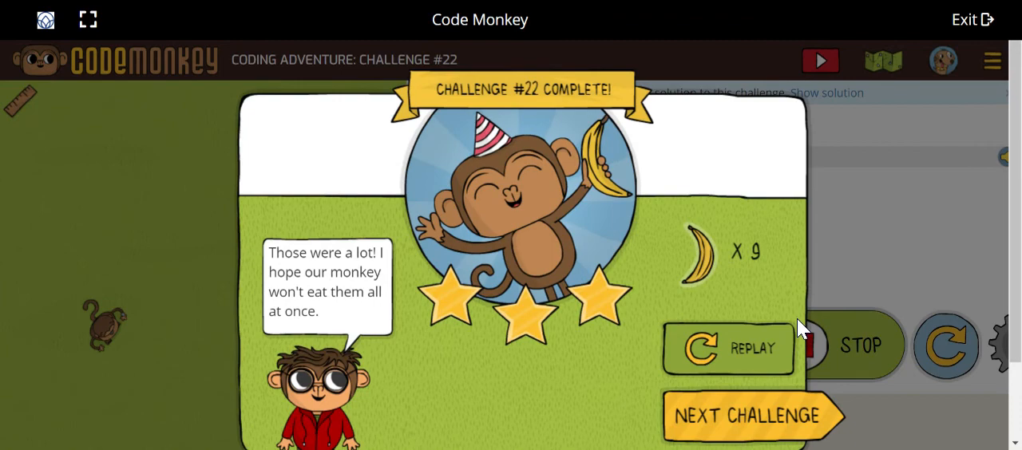
mouse_move(898, 67)
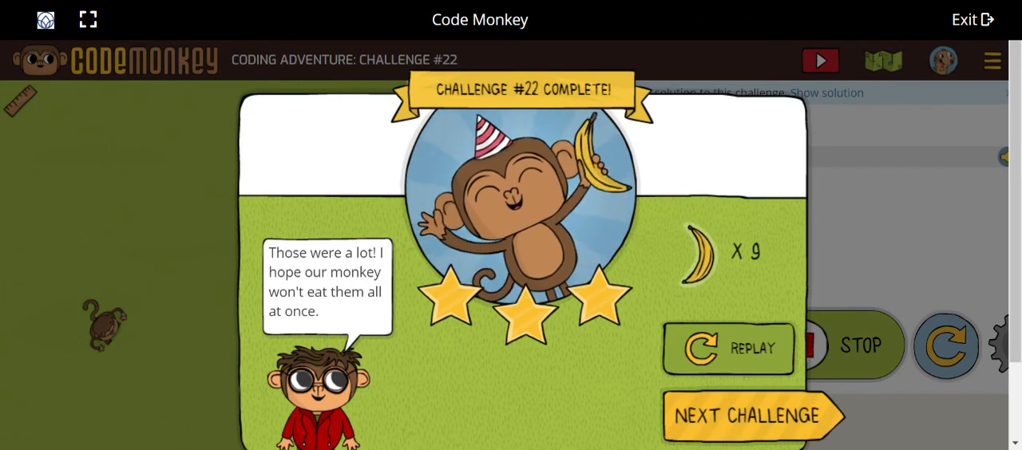
mouse_move(881, 382)
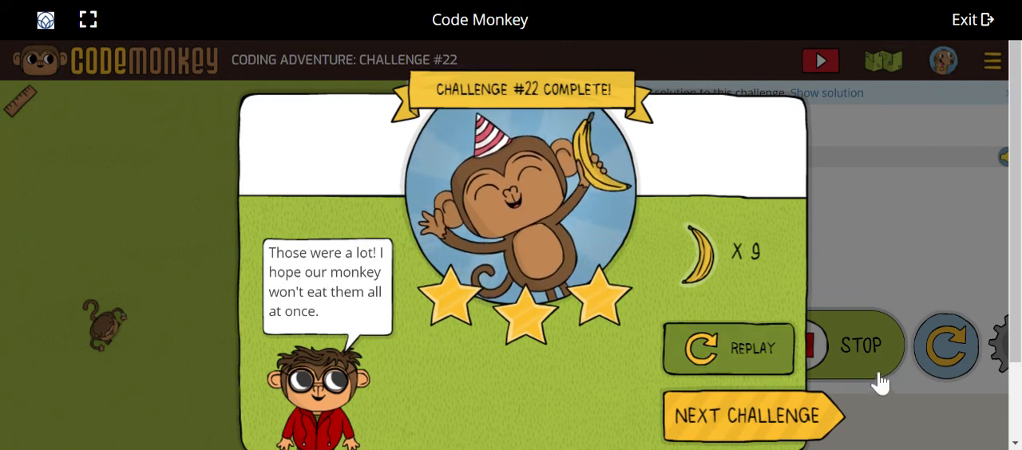
mouse_move(886, 421)
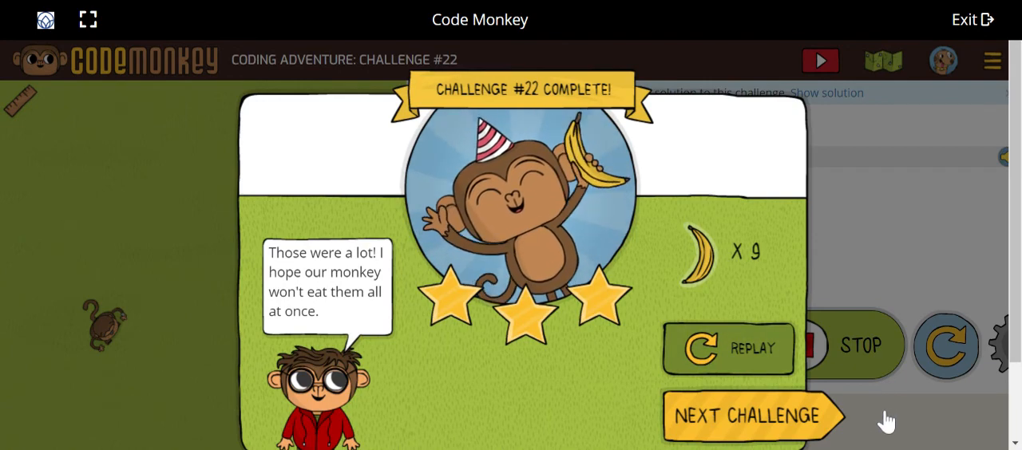
Step: Dismiss the Challenge #22 Complete popup to return to the challenge
left_click(751, 415)
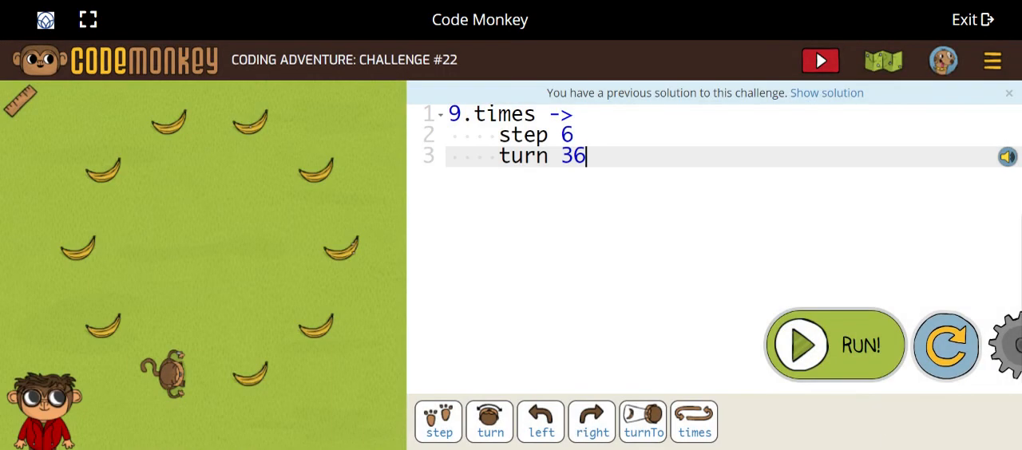